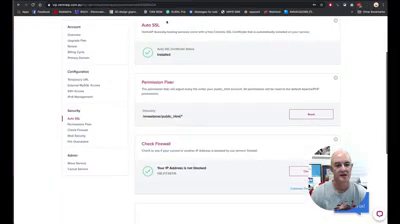
pyautogui.scroll(-3)
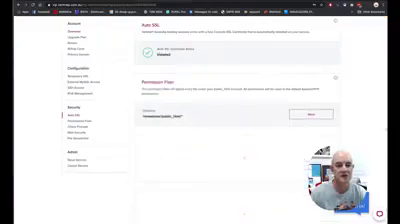
pyautogui.scroll(-3)
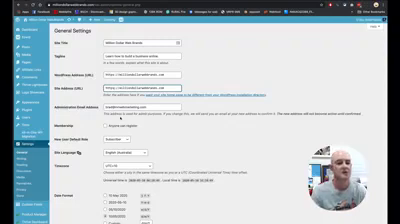
pyautogui.scroll(-3)
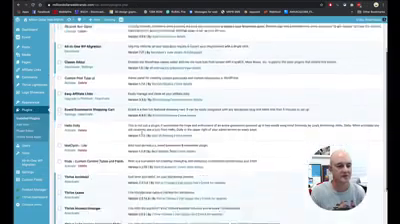
pyautogui.scroll(-3)
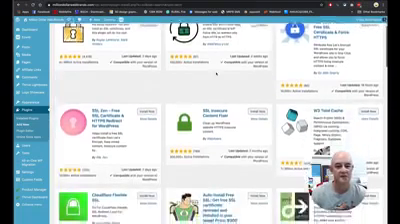
pyautogui.scroll(-3)
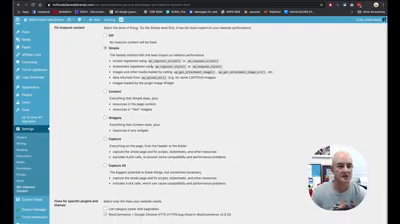
pyautogui.scroll(-3)
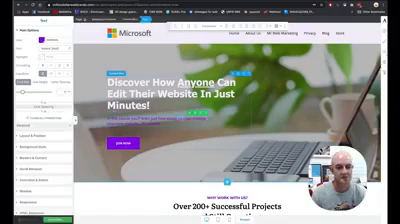
pyautogui.scroll(-3)
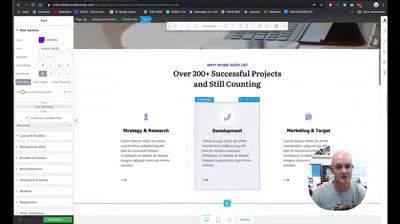